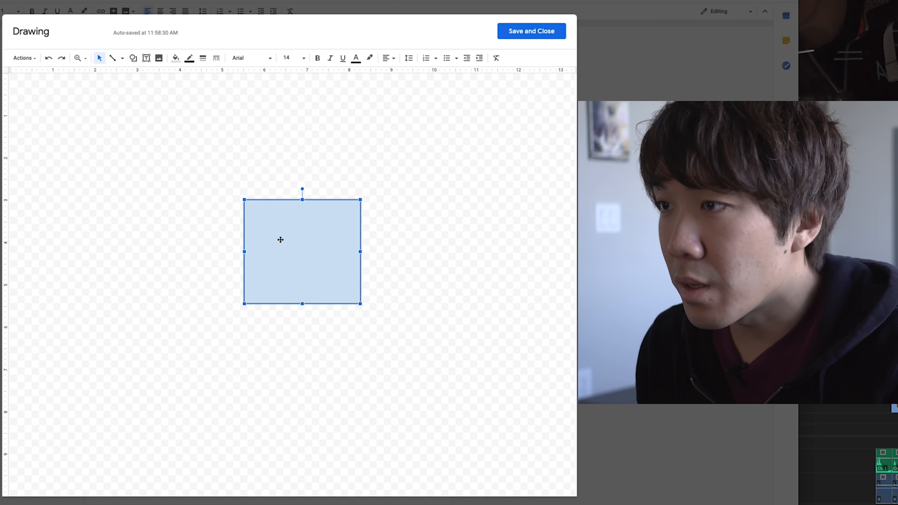
Step: Label the light blue square 'NodeJS Web App'
text(NodeJS)
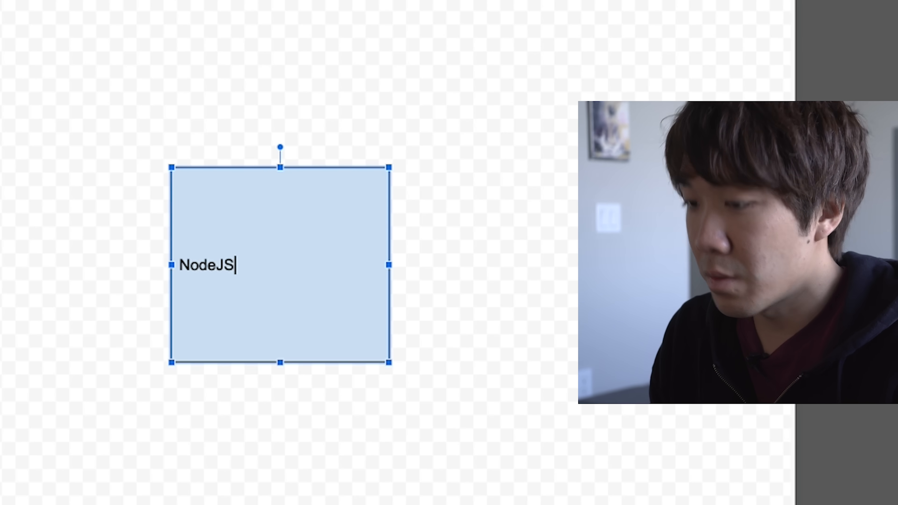
text(Web App Server + Express)
text(Thumb:)
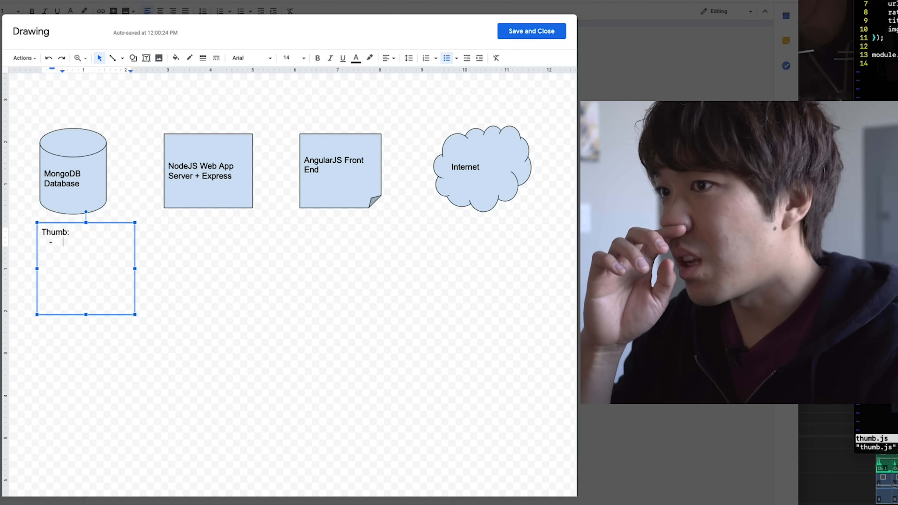
Step: List the Thumb fields URL, RATING, TITLE and IMG beneath the MongoDB cylinder
text(URL)
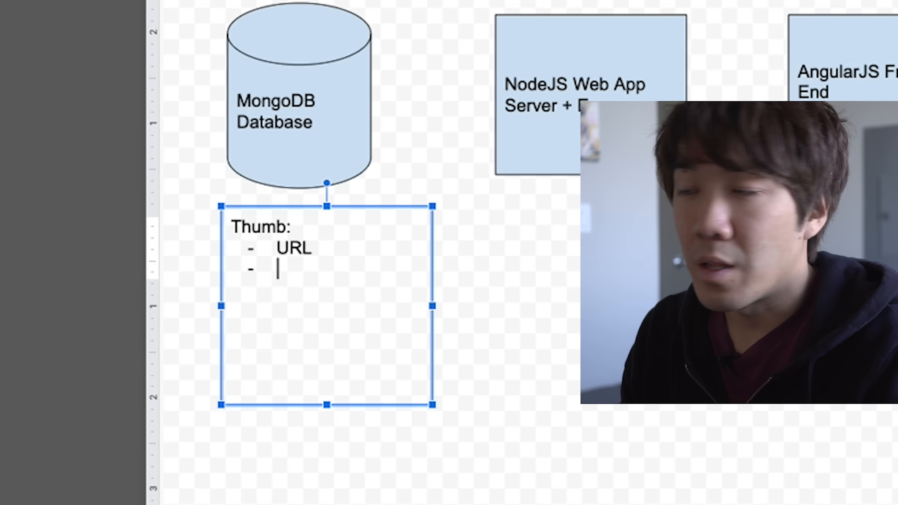
text(RAT)
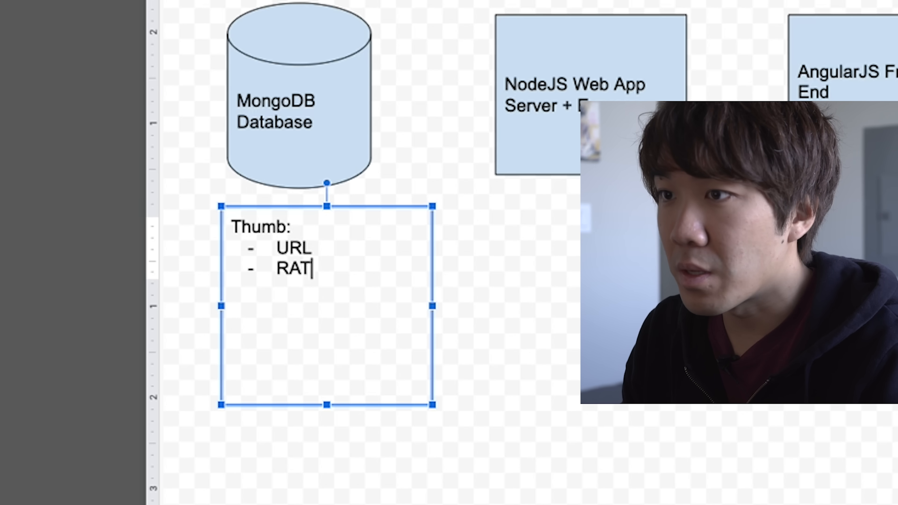
text(ING)
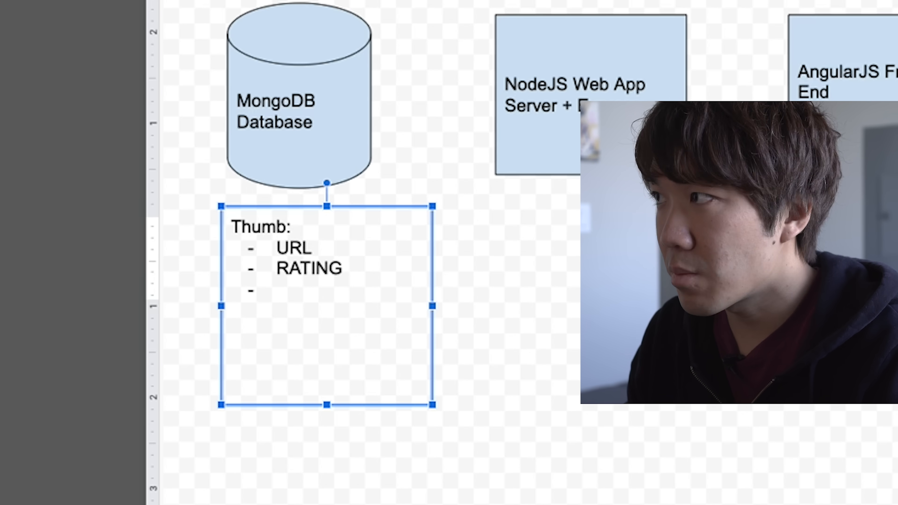
text(TITLE)
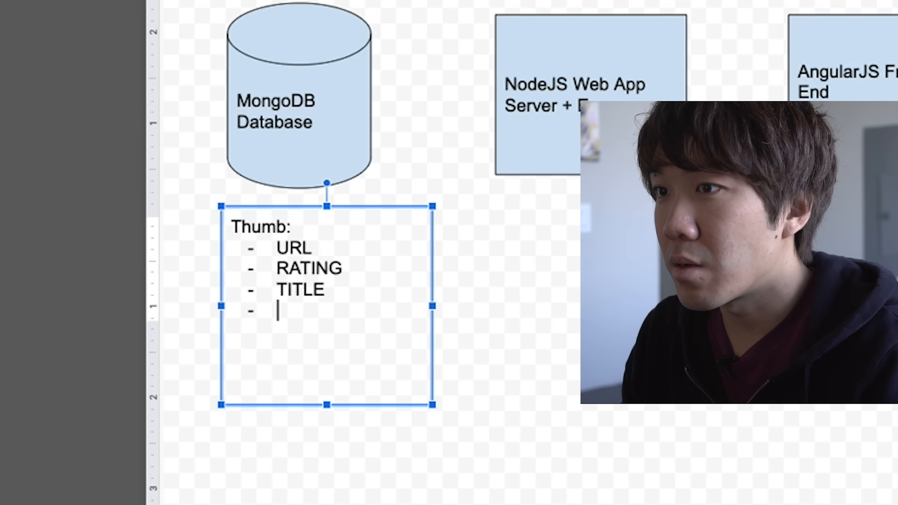
text(IMG)
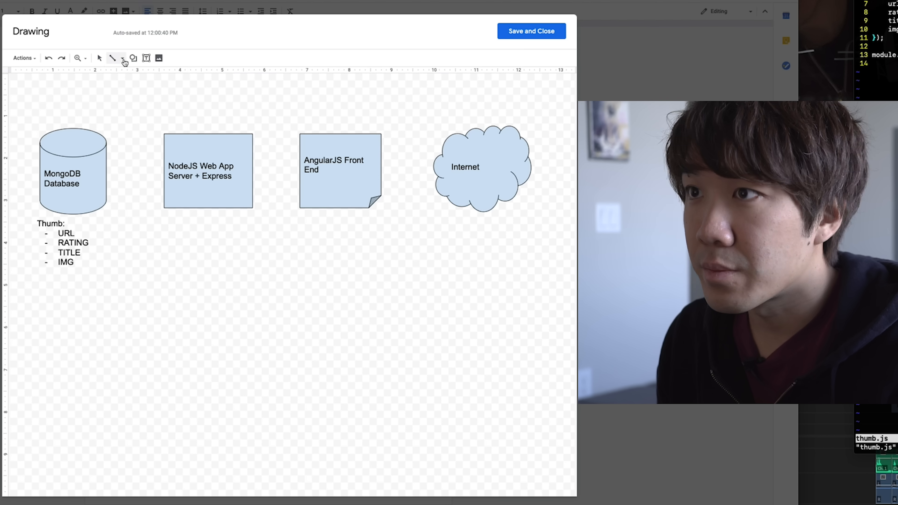
Step: Switch to the browser and scroll through the Heroku page and the mLab homepage
click(207, 170)
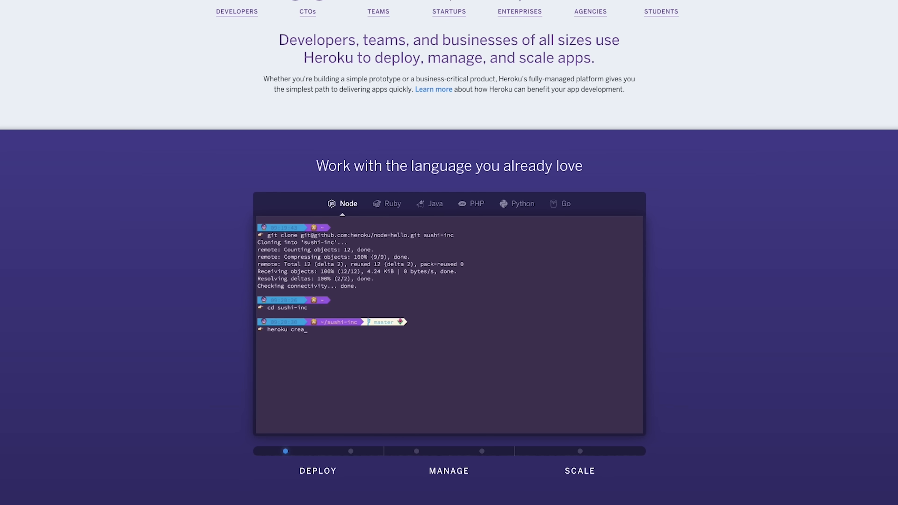
scroll(down, 3)
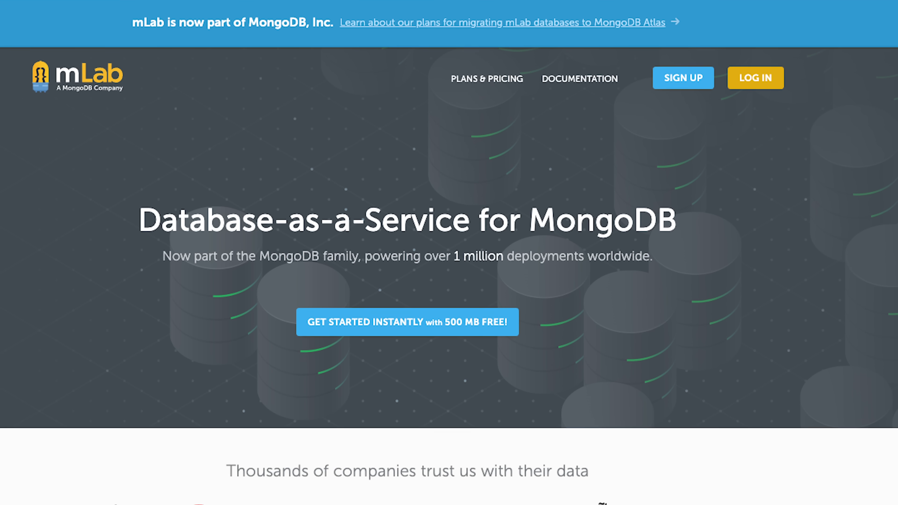
scroll(down, 3)
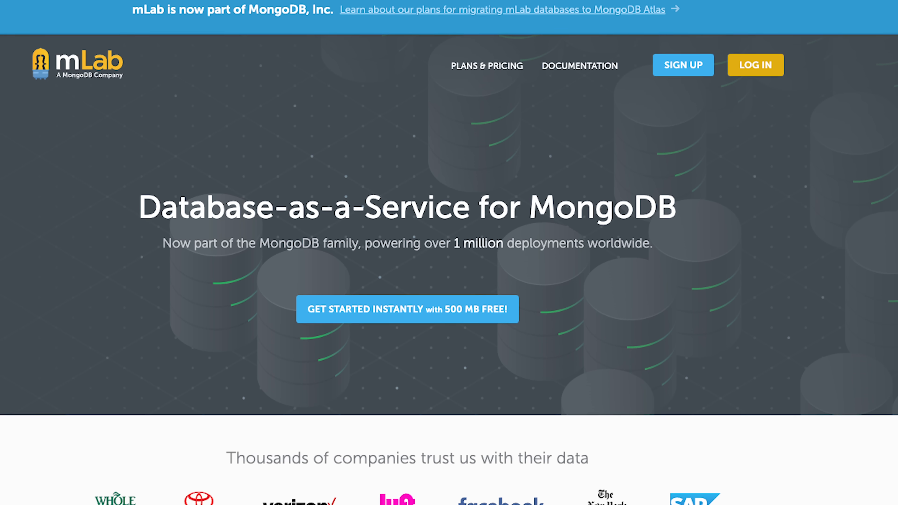